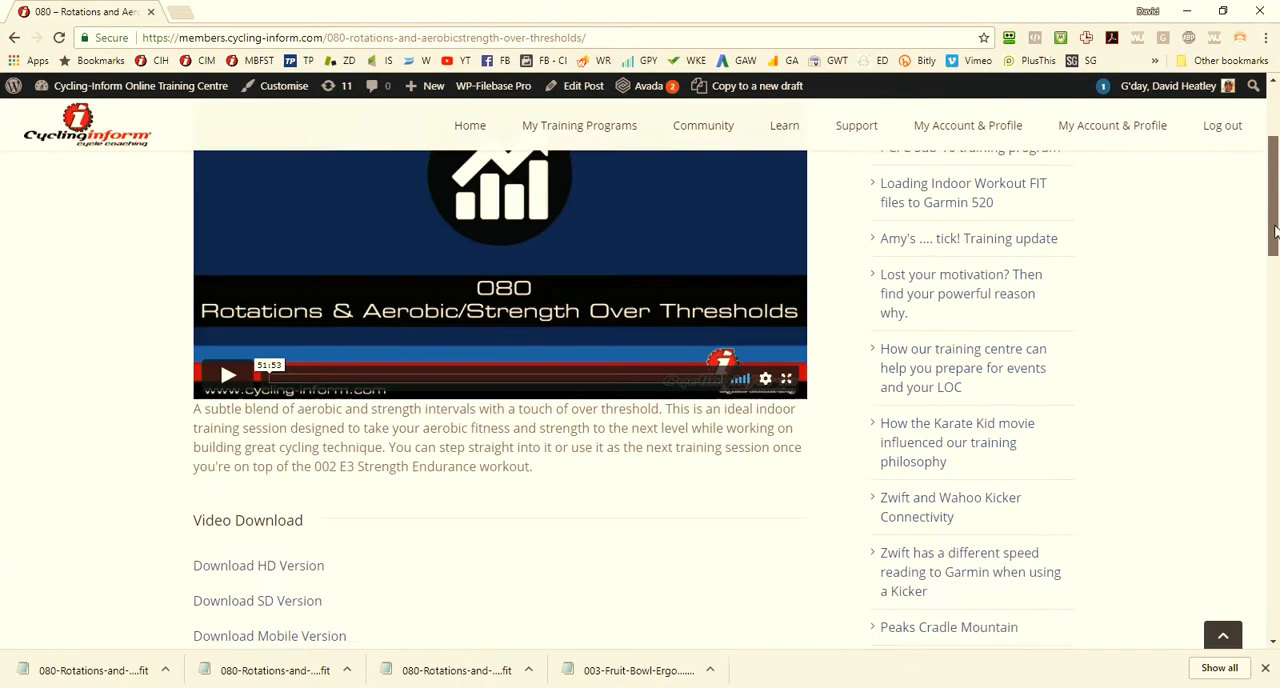
Step: Locate the workout 080 entry, noting the word Video in the file title
{"action": "scroll", "scroll_direction": "up", "scroll_amount": 3}
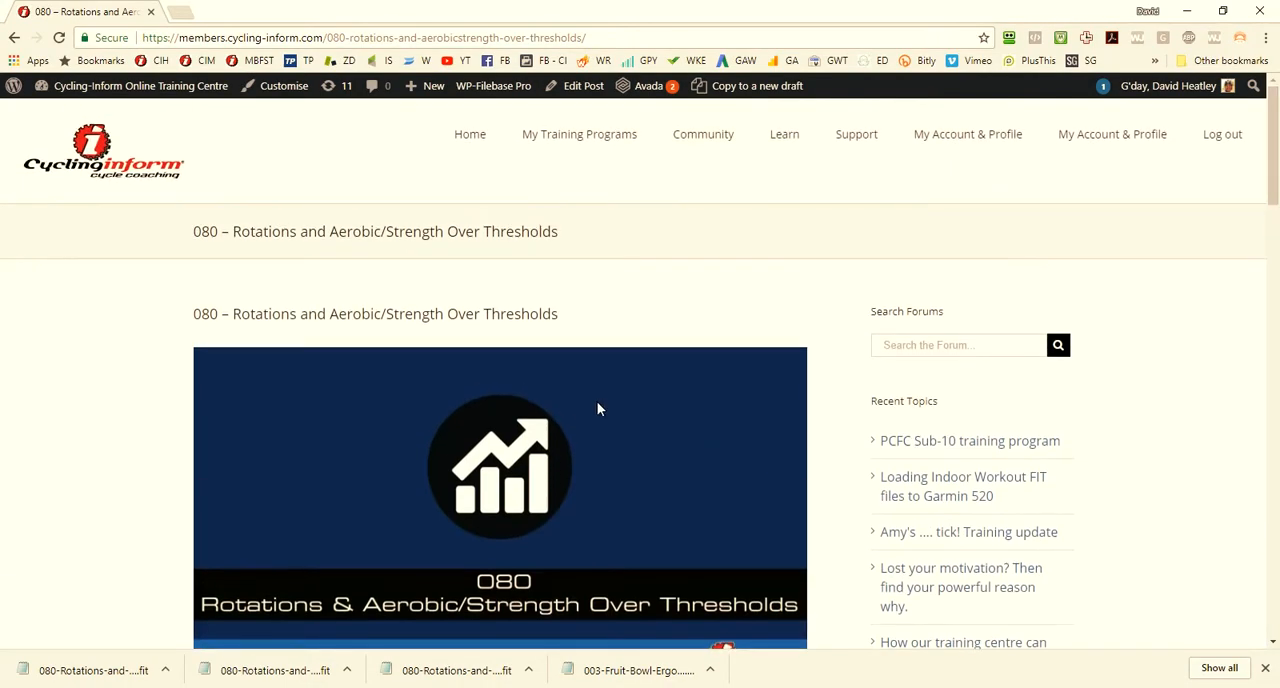
{"action": "scroll", "scroll_direction": "down", "scroll_amount": 3}
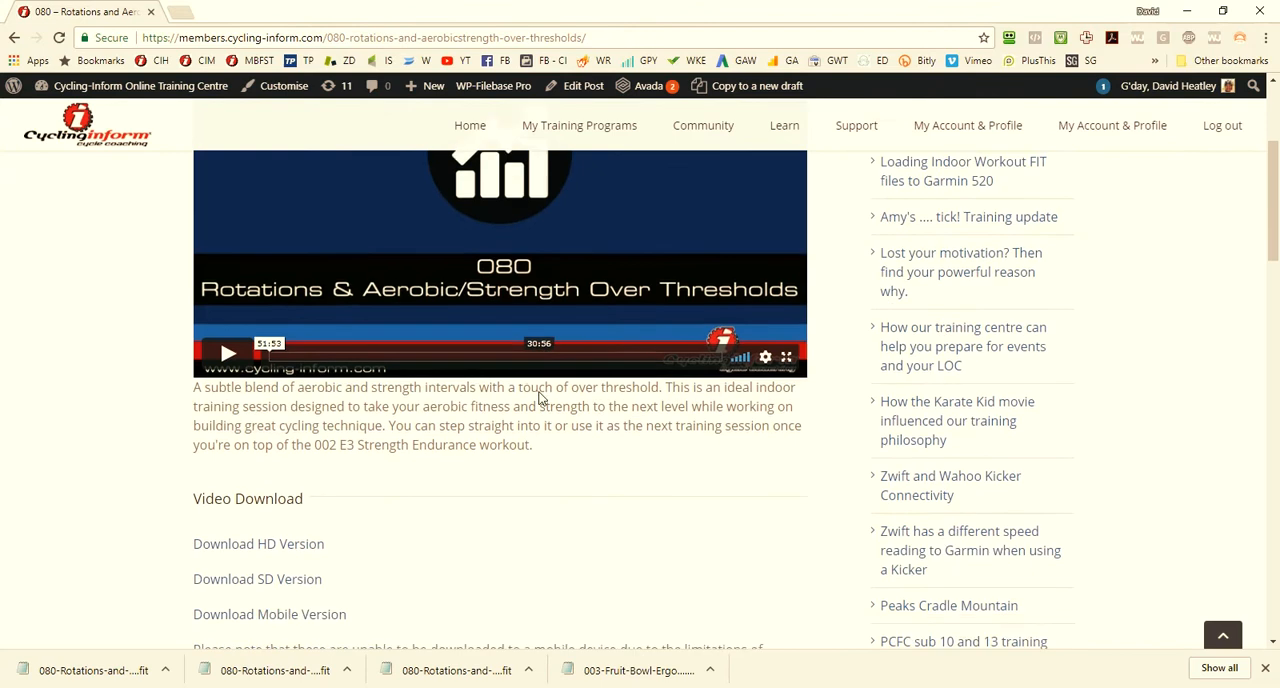
{"action": "scroll", "scroll_direction": "down", "scroll_amount": 3}
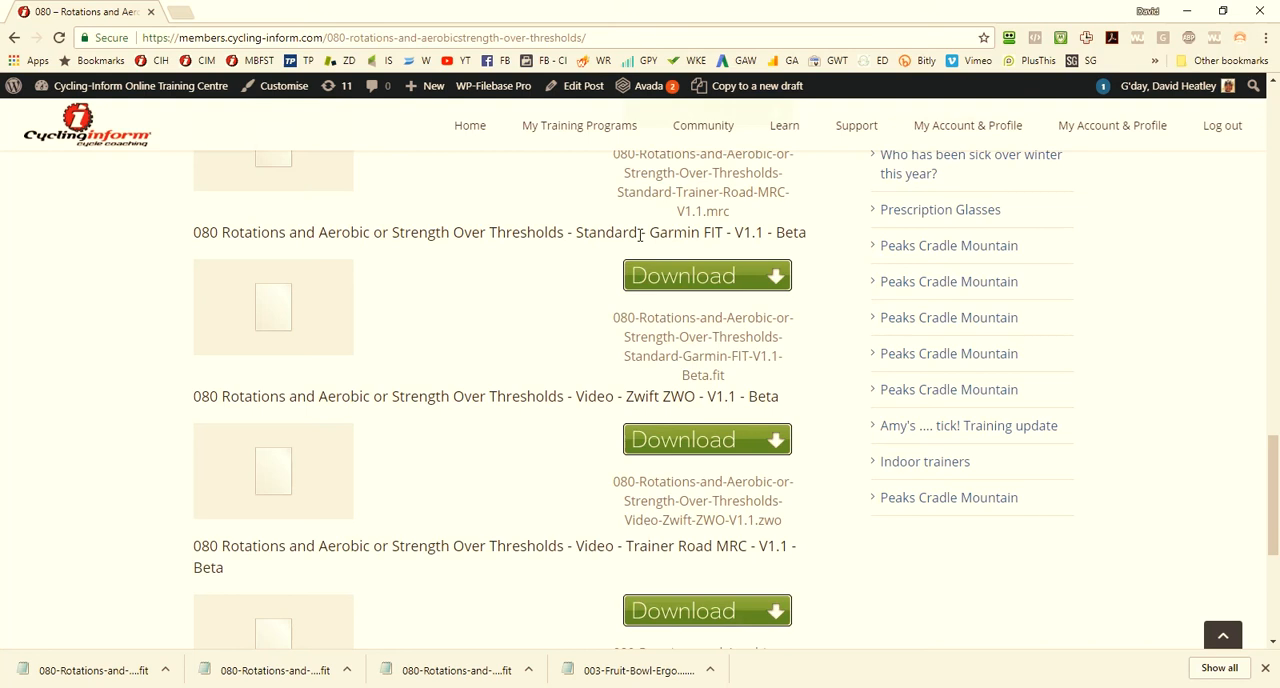
{"action": "scroll", "scroll_direction": "down", "scroll_amount": 3}
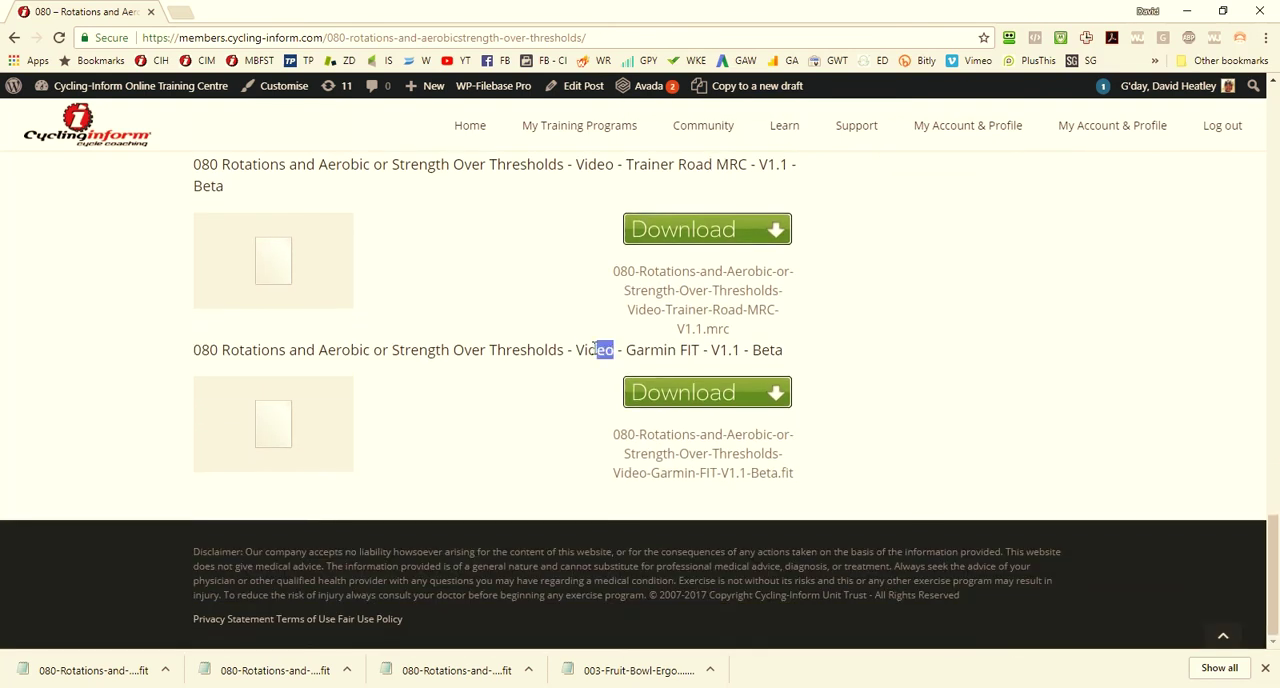
{"action": "double_click", "coordinate": [592, 348]}
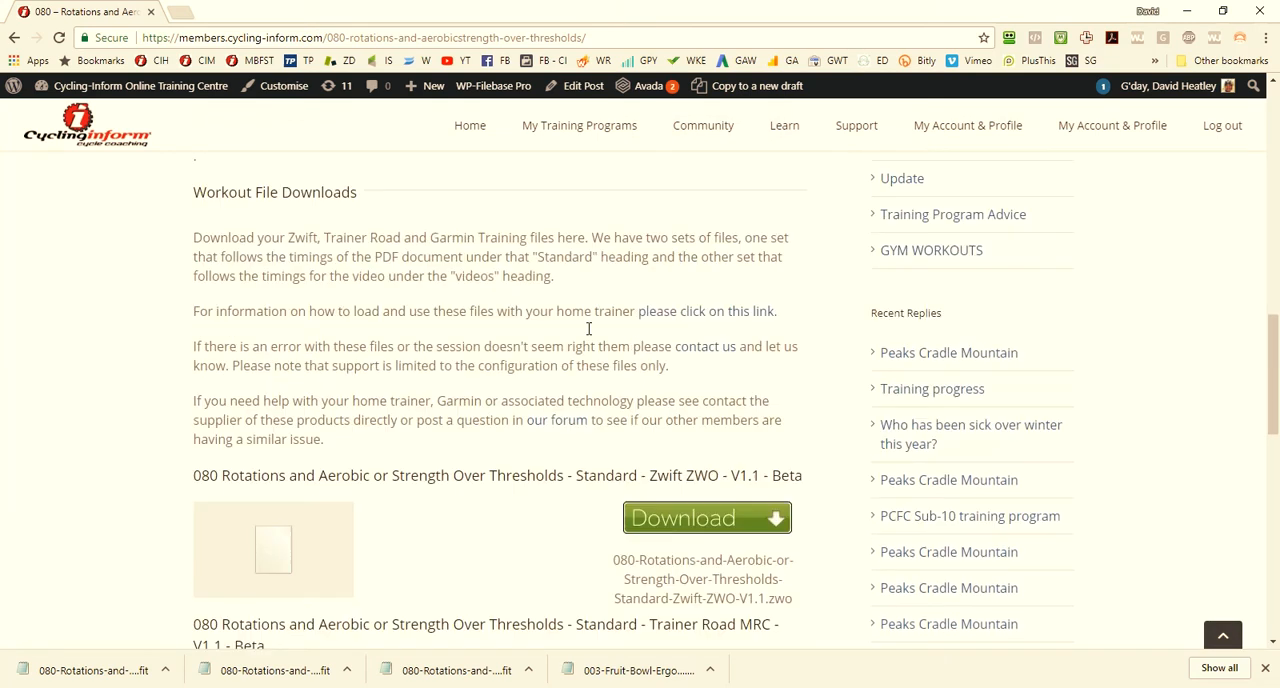
{"action": "scroll", "scroll_direction": "down", "scroll_amount": 3}
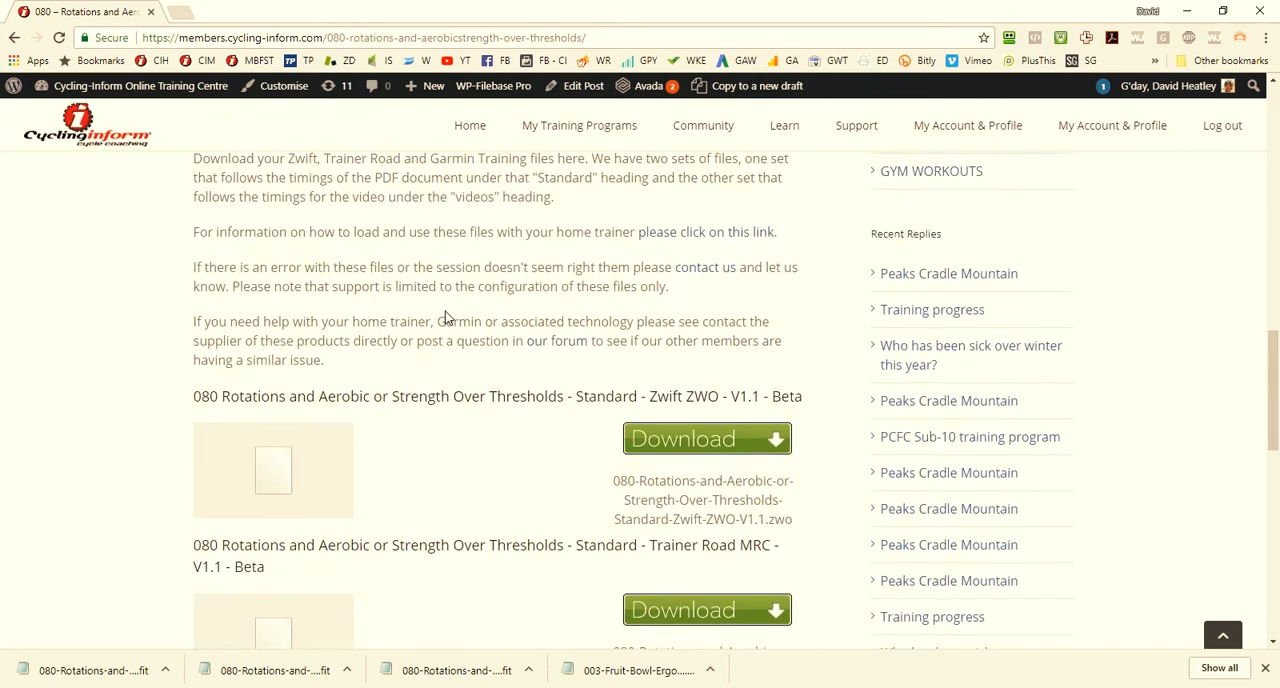
{"action": "scroll", "scroll_direction": "down", "scroll_amount": 3}
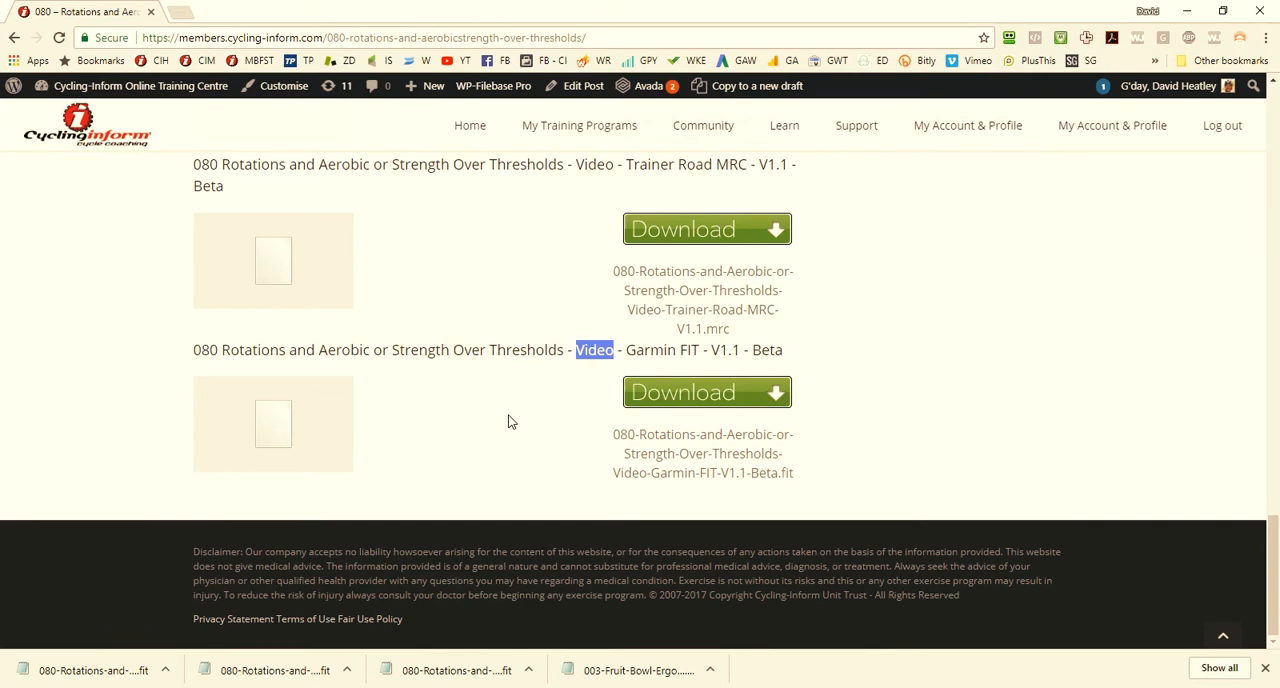
{"action": "mouse_move", "coordinate": [696, 392]}
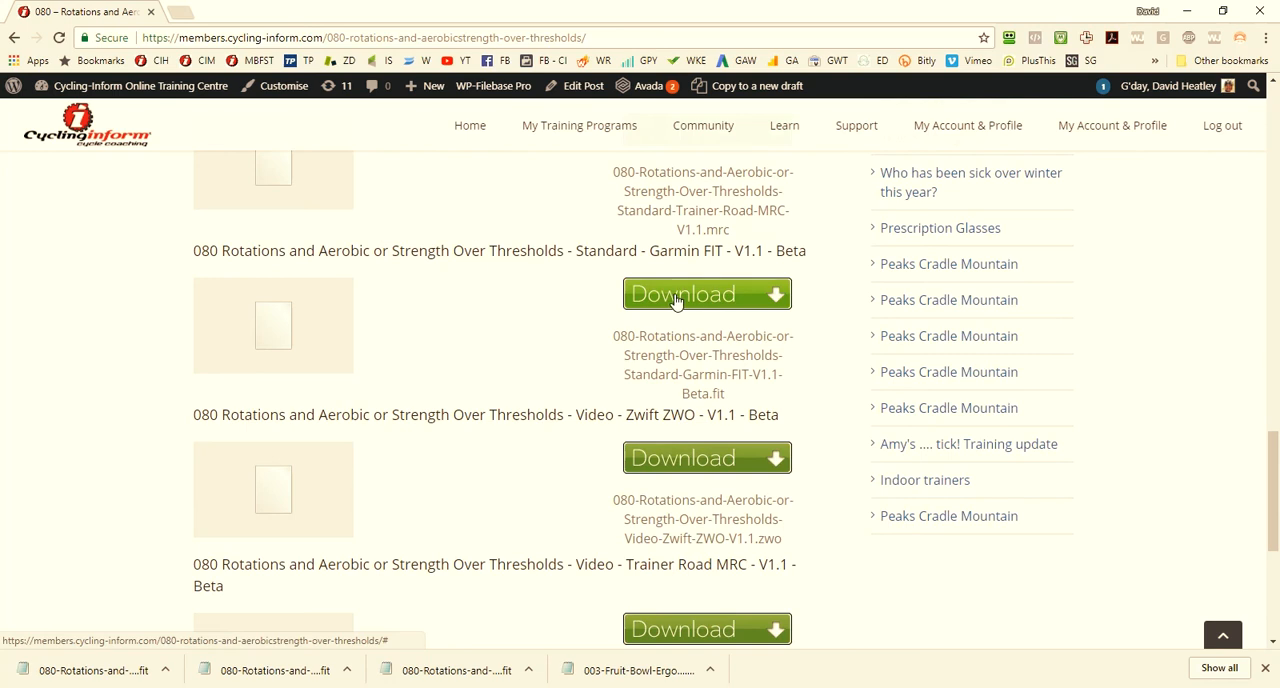
Step: Download the 080 Standard Garmin FIT V1.1 Beta workout file and show its download menu
{"action": "left_click", "coordinate": [680, 292]}
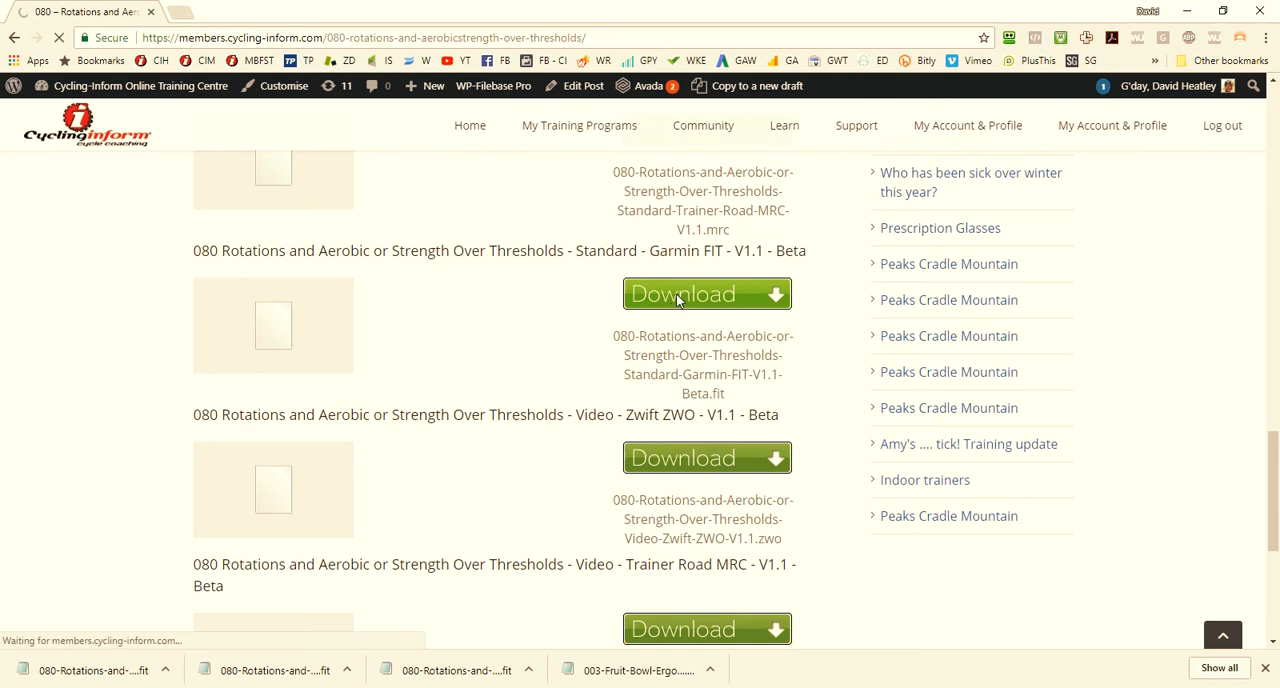
{"action": "left_click", "coordinate": [706, 292]}
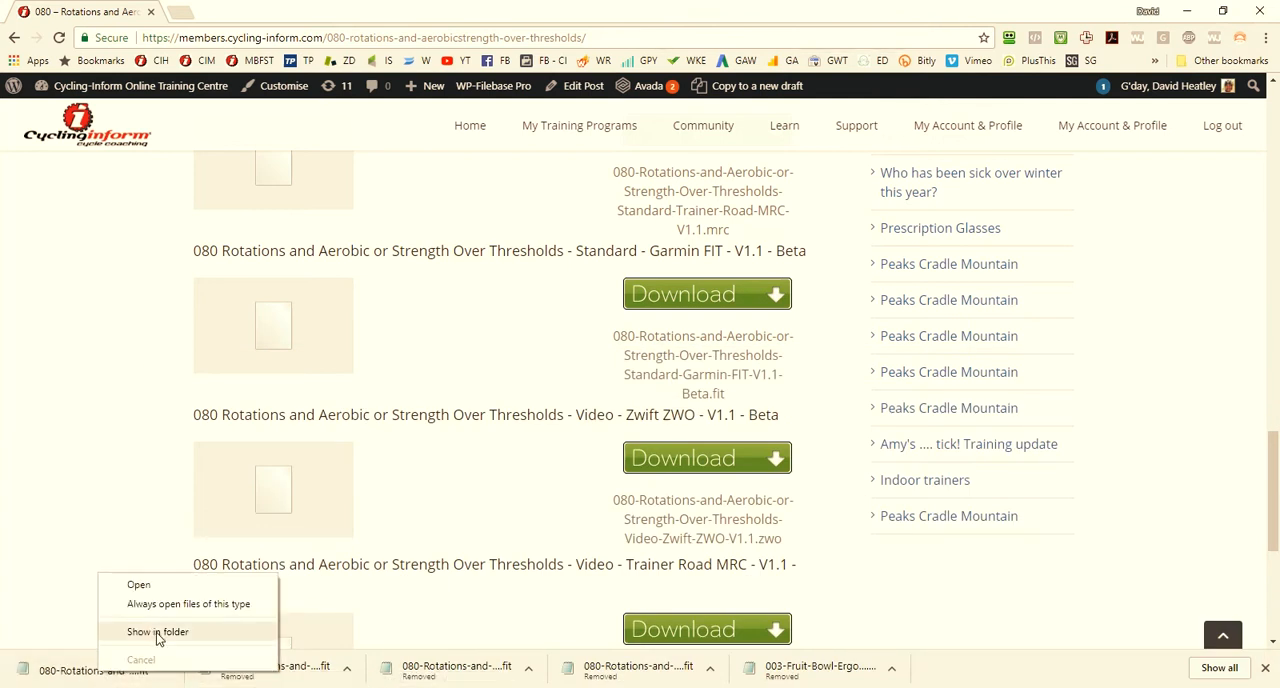
Step: Reveal the FIT file in Temp and rename it to 080-Rotations-and-Aerobic-or-Strength-Over-Thresholds
{"action": "left_click", "coordinate": [156, 632]}
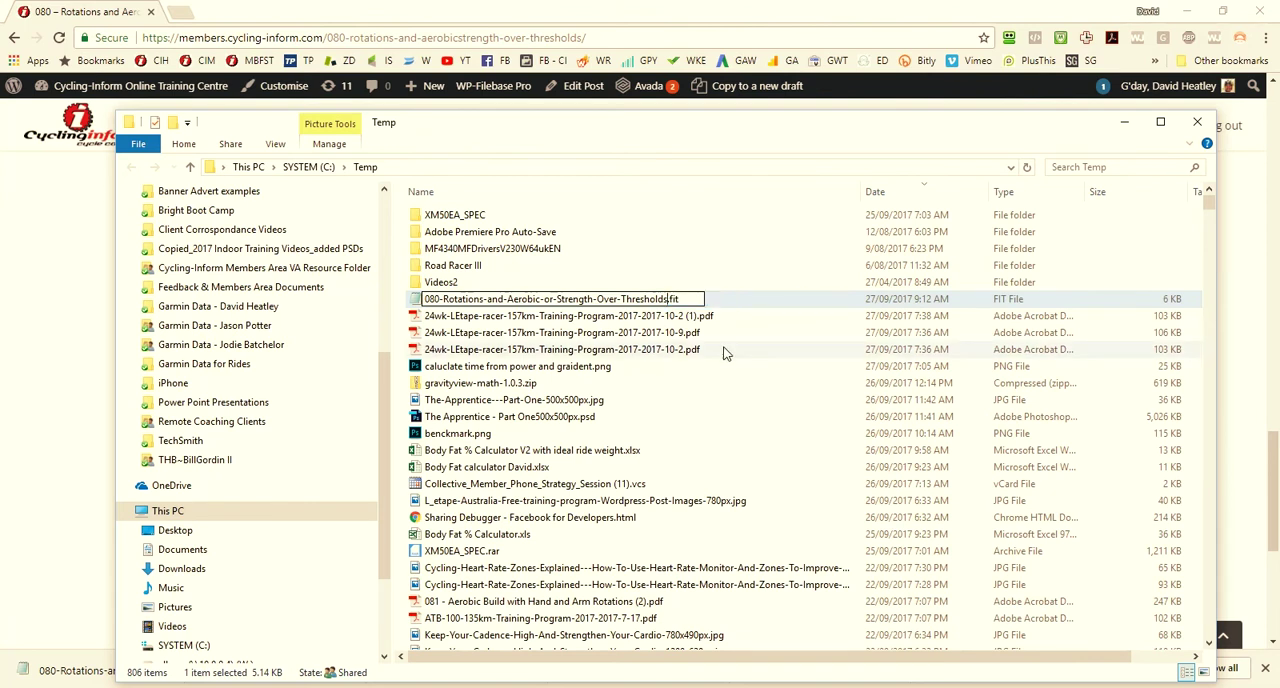
{"action": "double_click", "coordinate": [550, 298]}
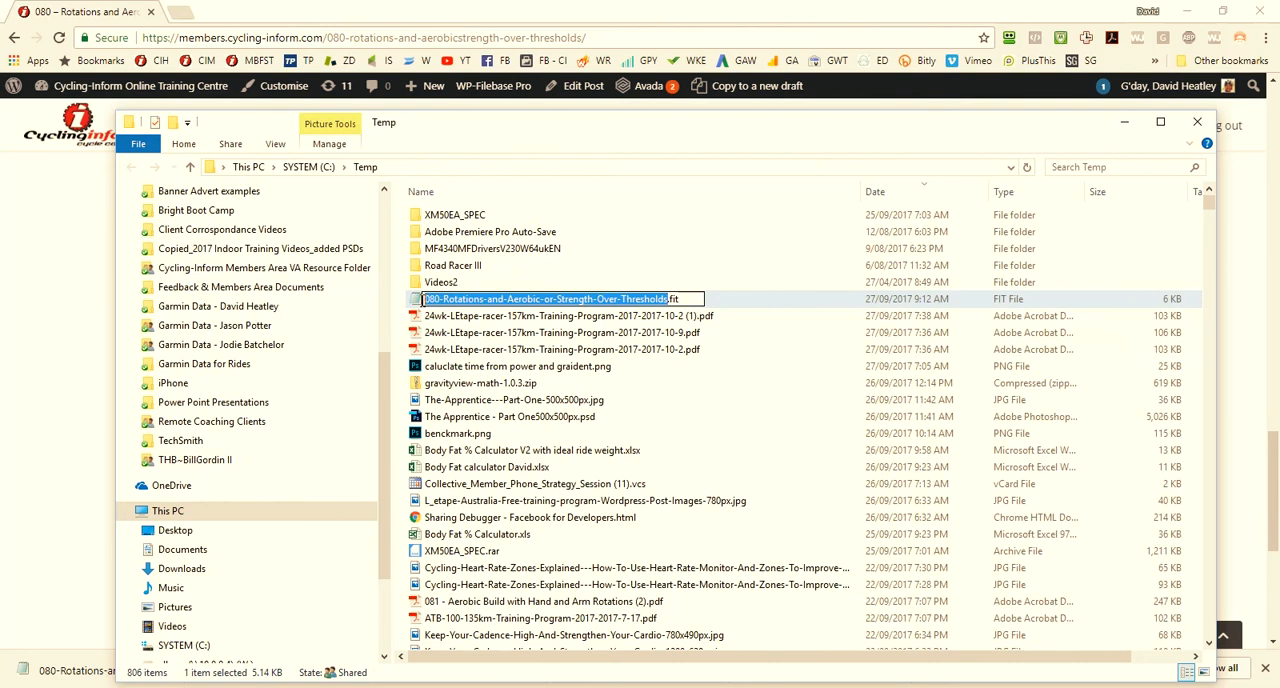